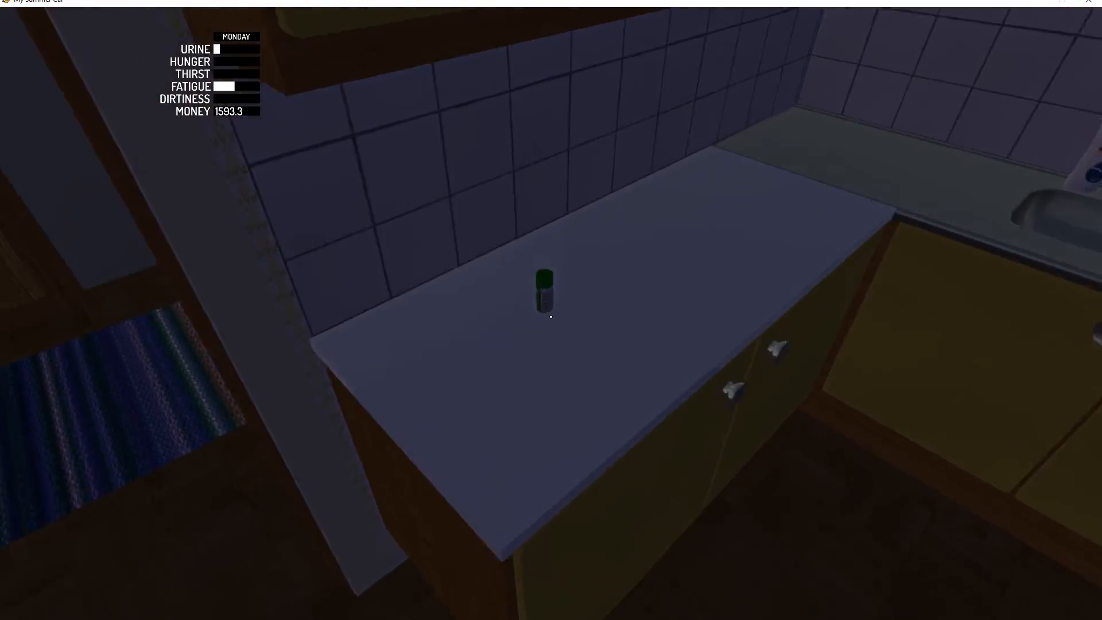
# Step: Drop the small green-capped item onto the kitchen counter
pyautogui.click(546, 294)
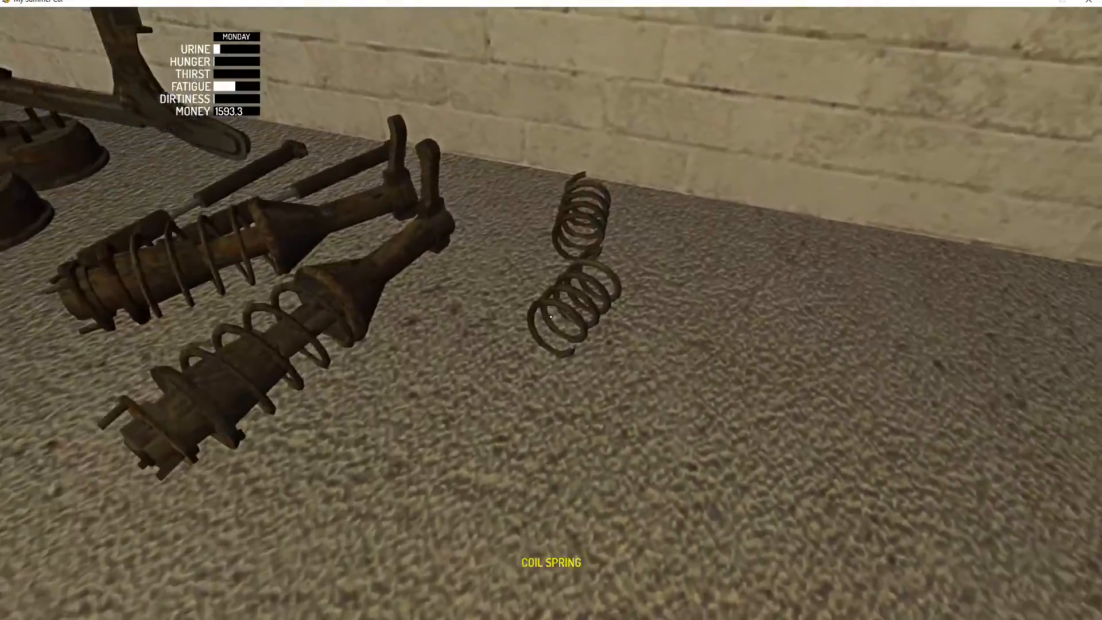
pyautogui.moveTo(552, 319)
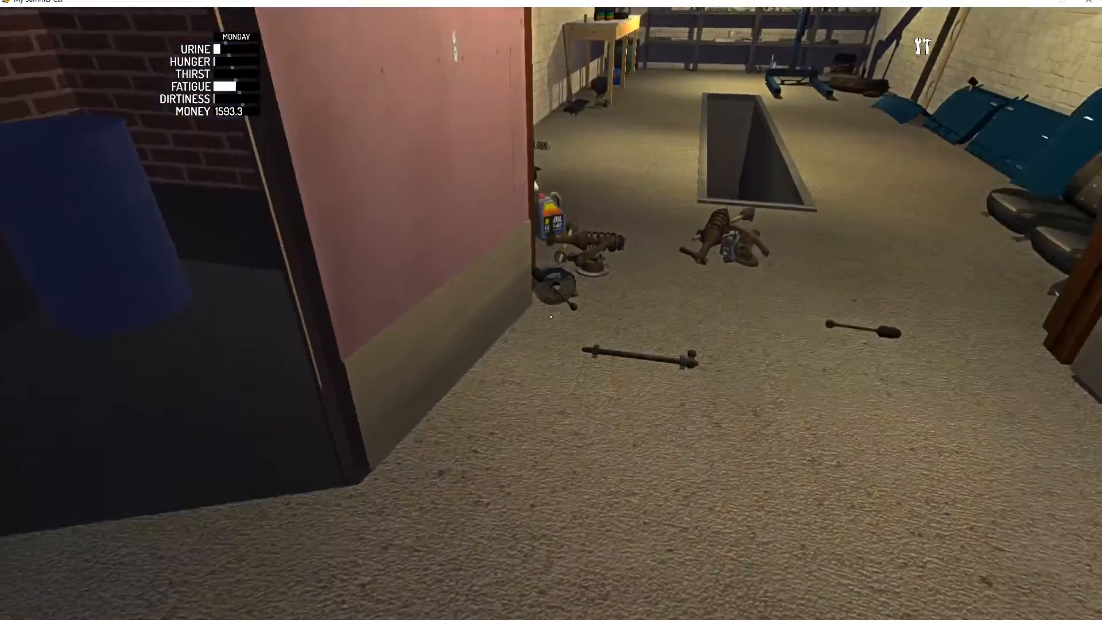
pyautogui.moveTo(551, 317)
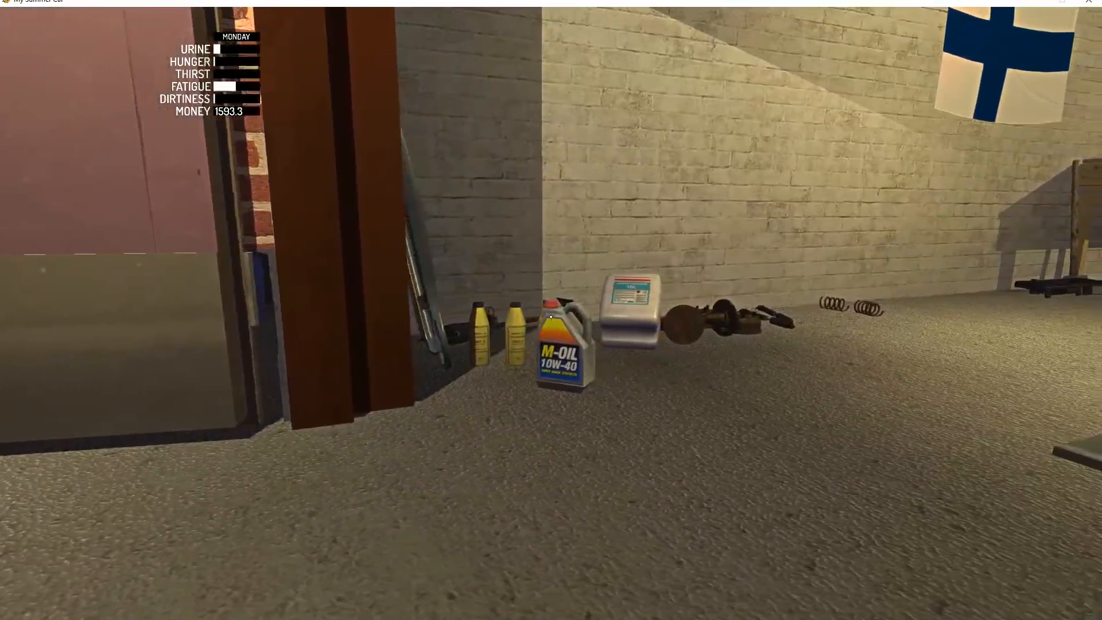
pyautogui.moveTo(551, 318)
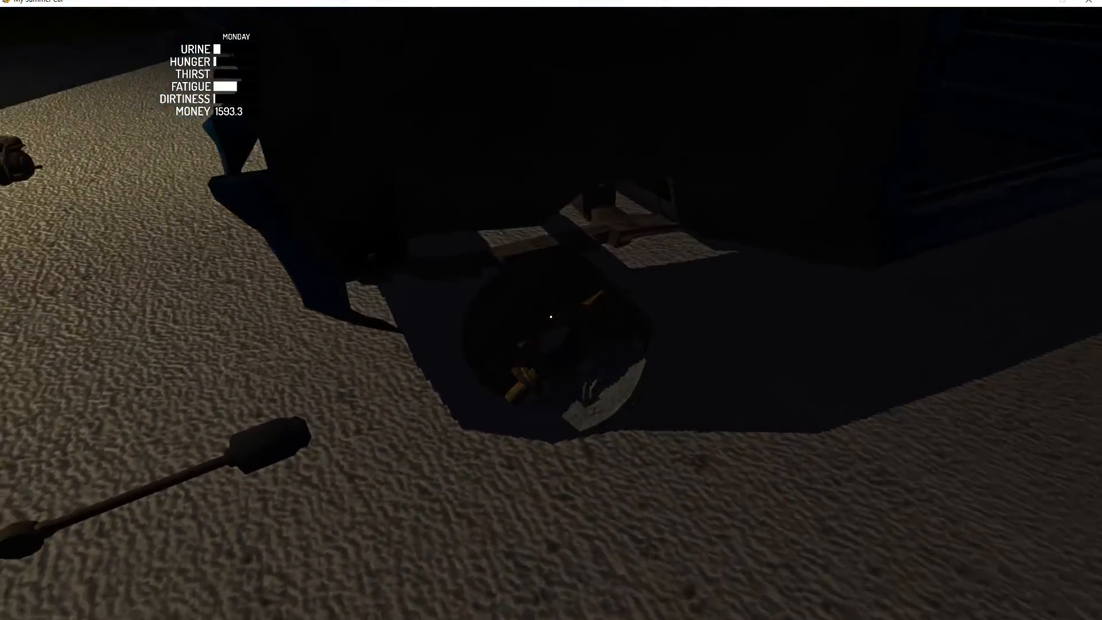
pyautogui.moveTo(551, 317)
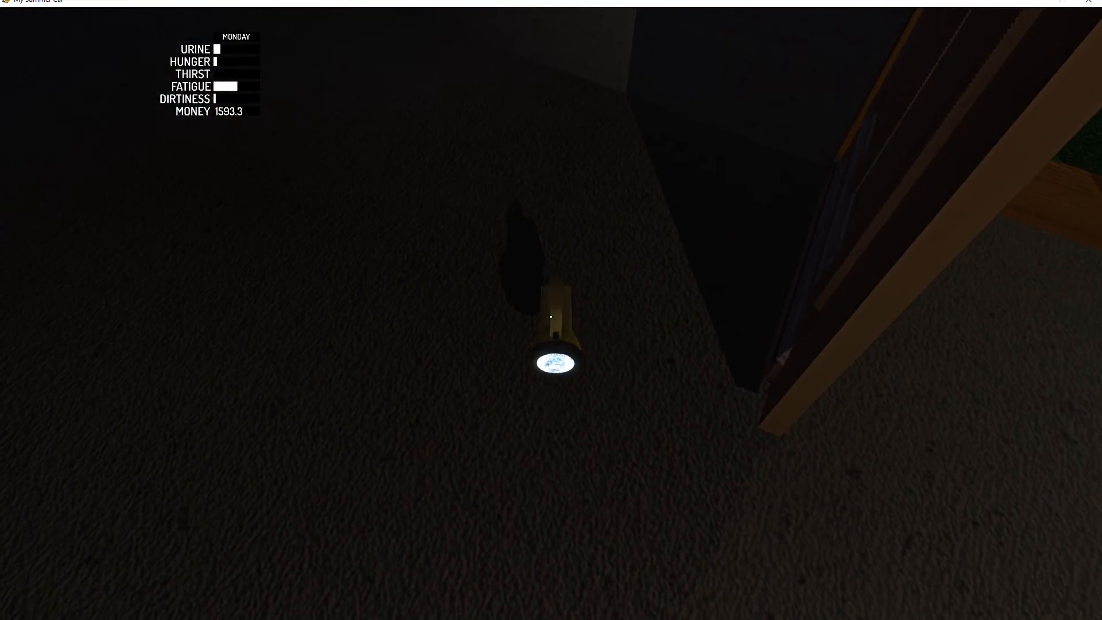
pyautogui.moveTo(552, 324)
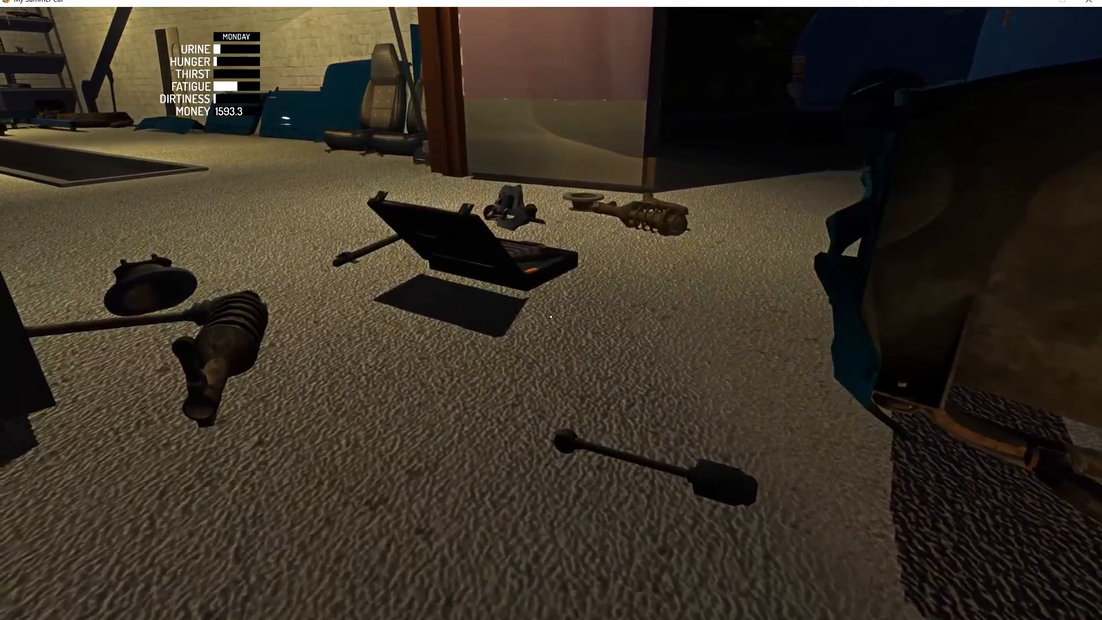
pyautogui.moveTo(551, 318)
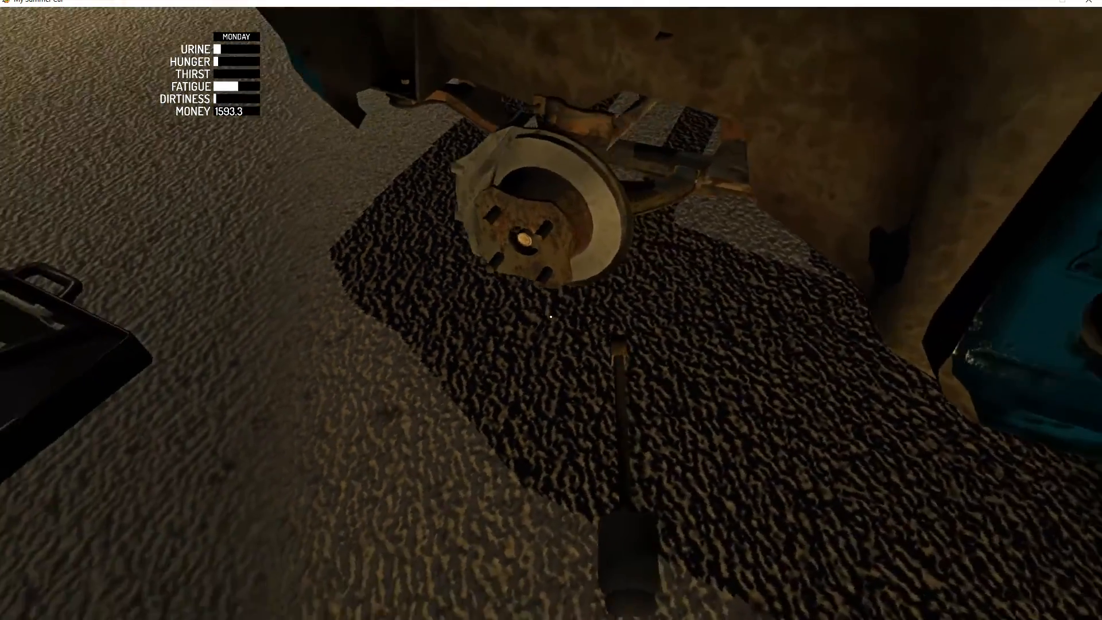
pyautogui.moveTo(551, 317)
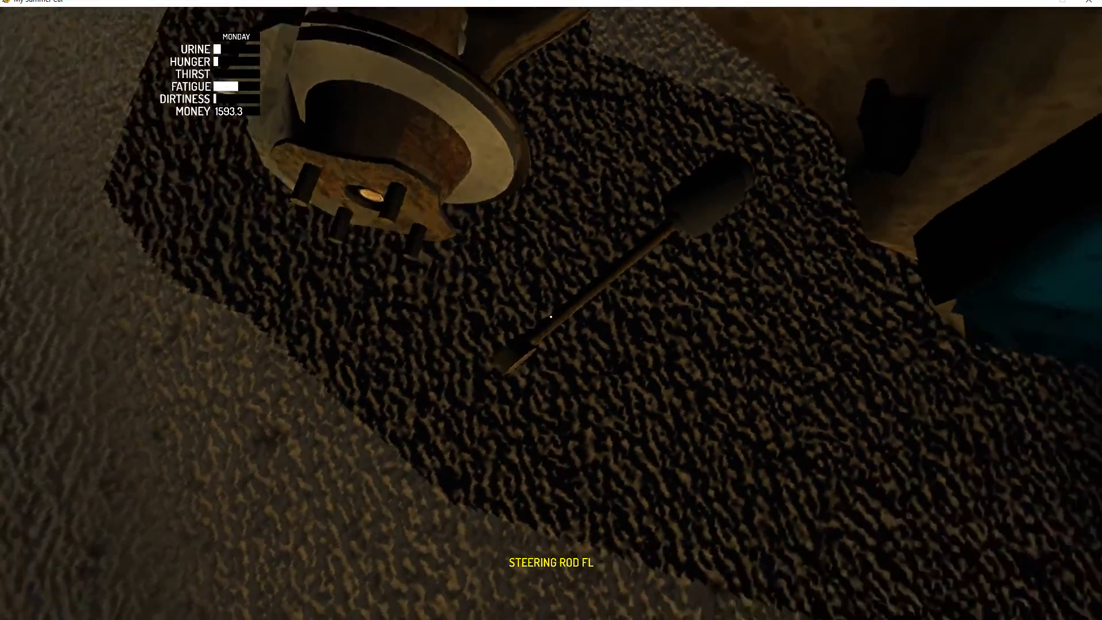
pyautogui.moveTo(551, 319)
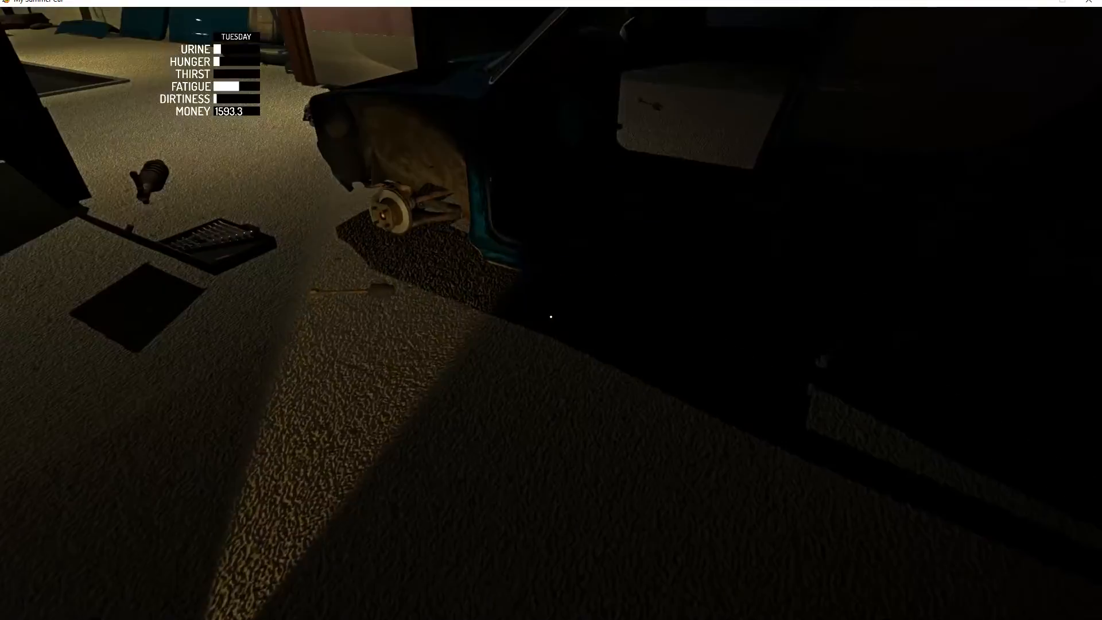
pyautogui.moveTo(551, 318)
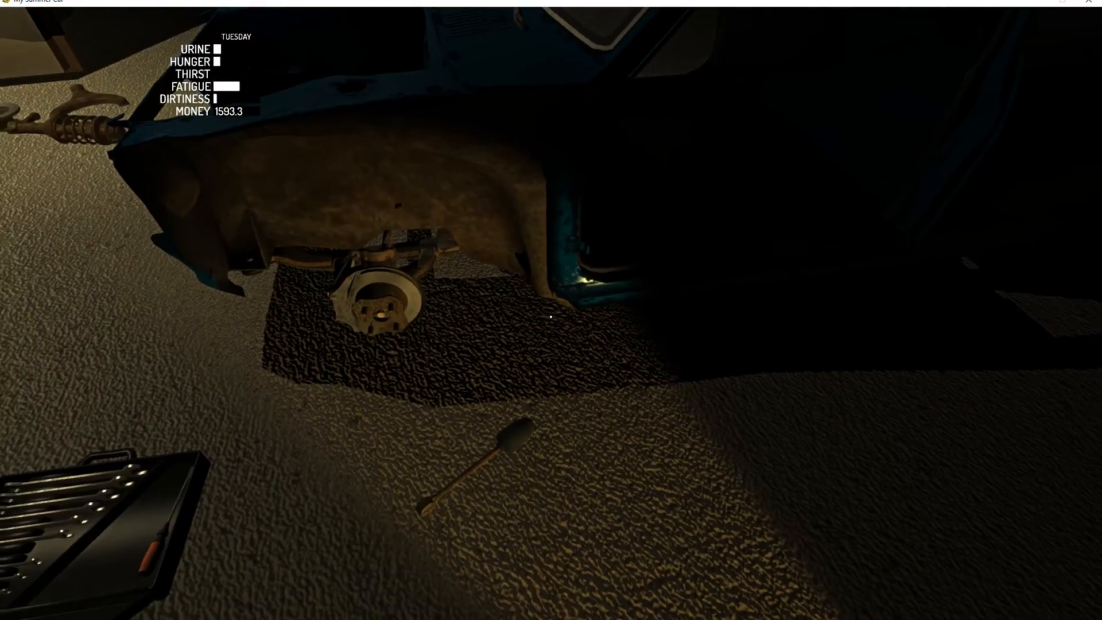
pyautogui.moveTo(549, 317)
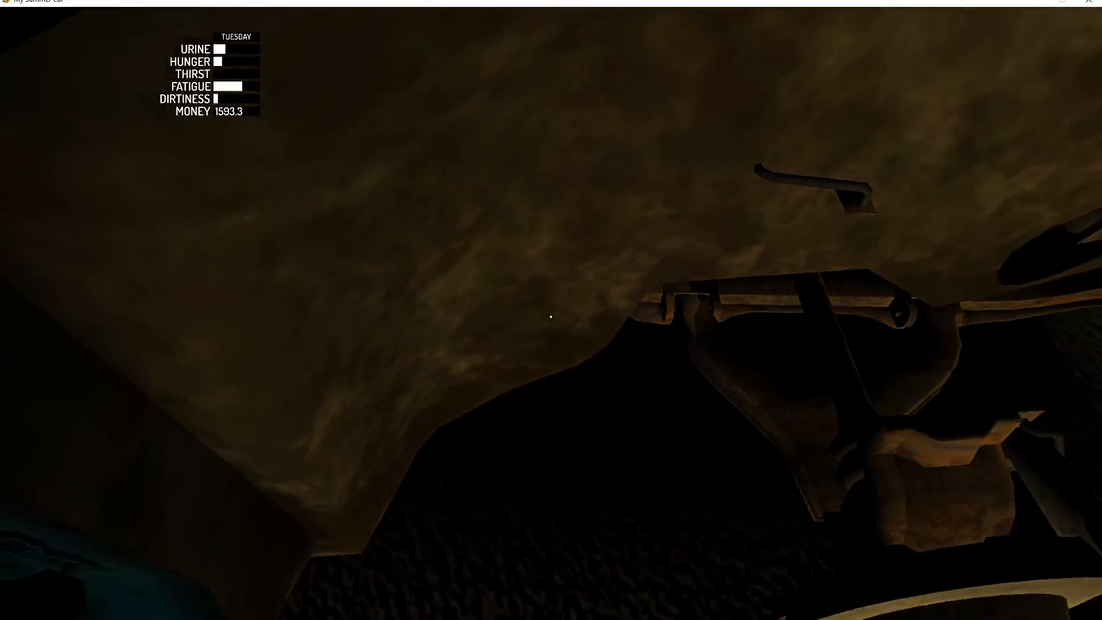
pyautogui.moveTo(550, 318)
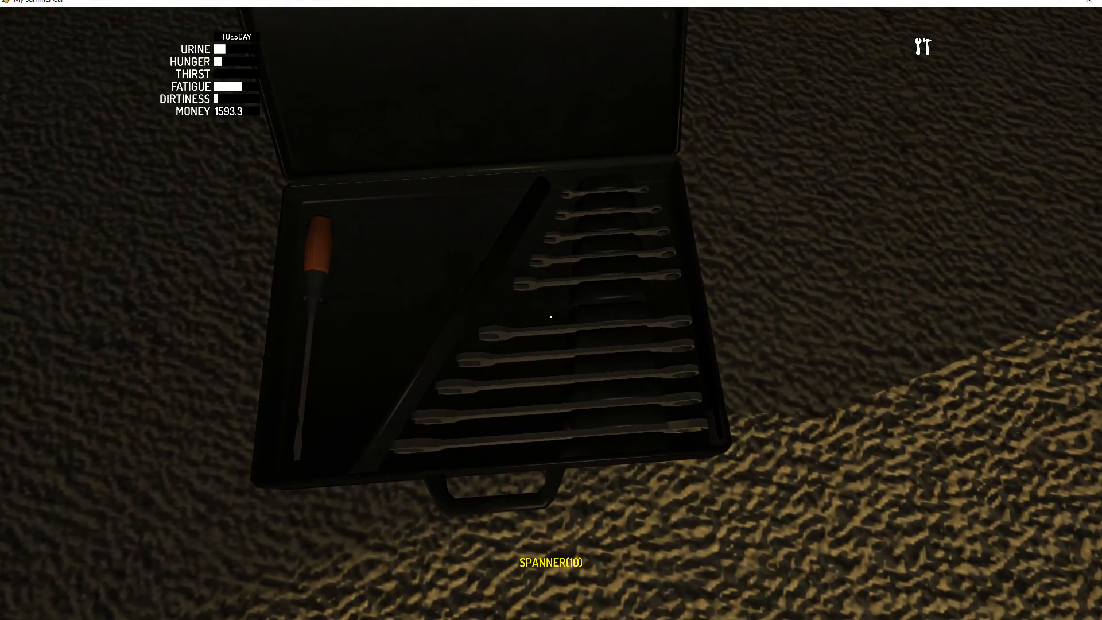
# Step: Select the 10 mm spanner from the toolkit for the remaining front-end bolts
pyautogui.click(552, 316)
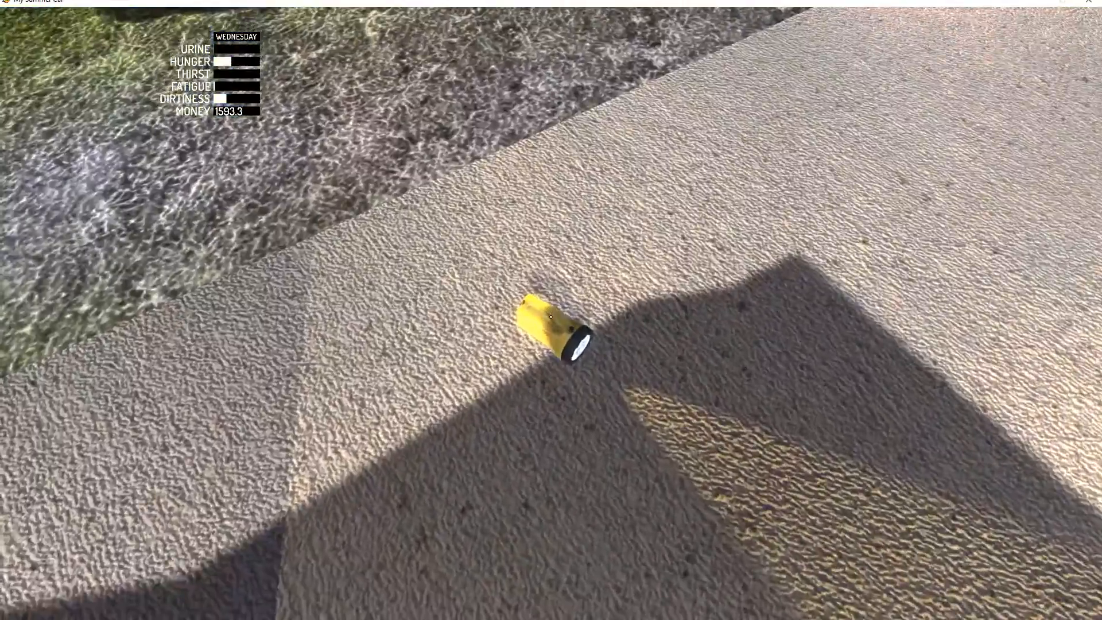
pyautogui.moveTo(549, 319)
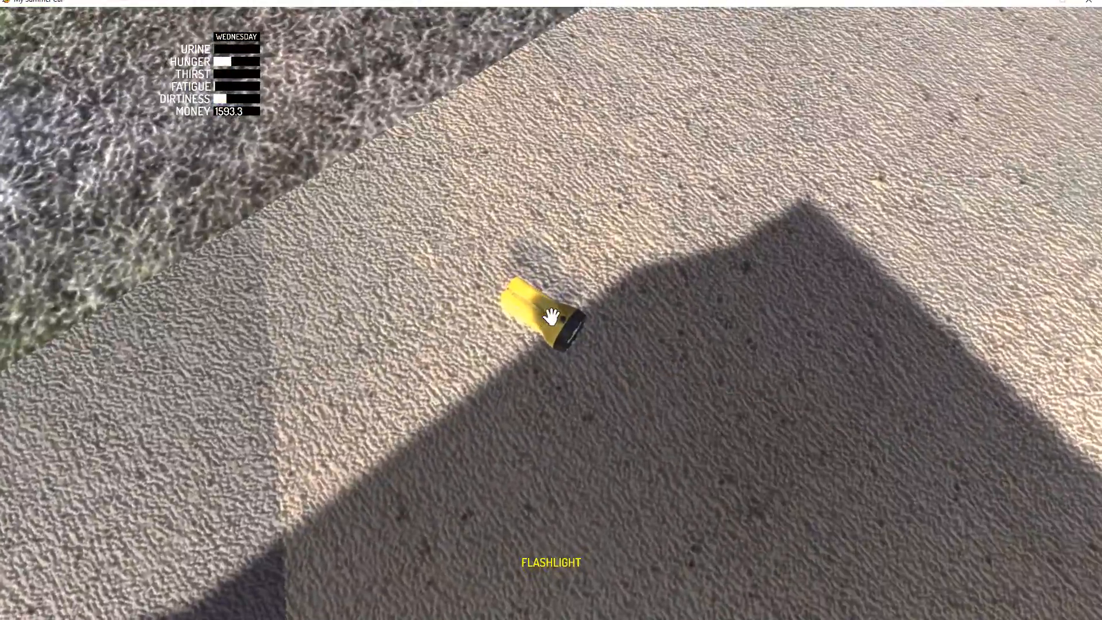